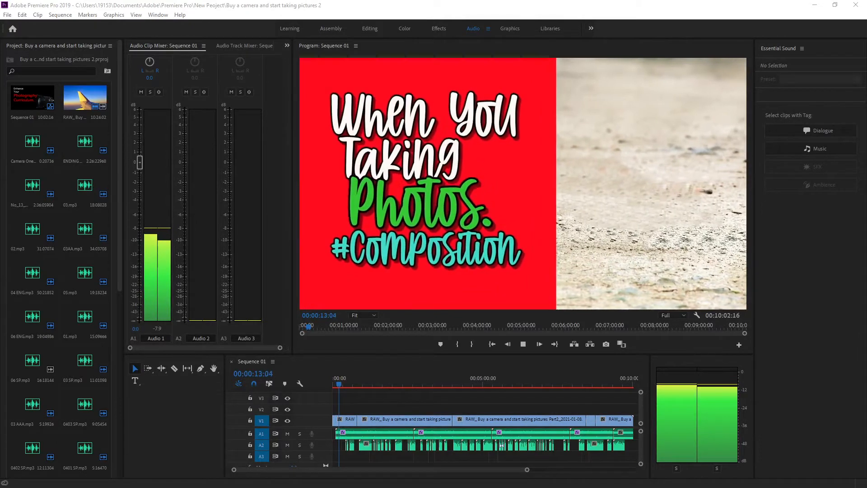
Play Sequence 01 through the #Composition Part 2 title card to the Welcome back slide
click(538, 344)
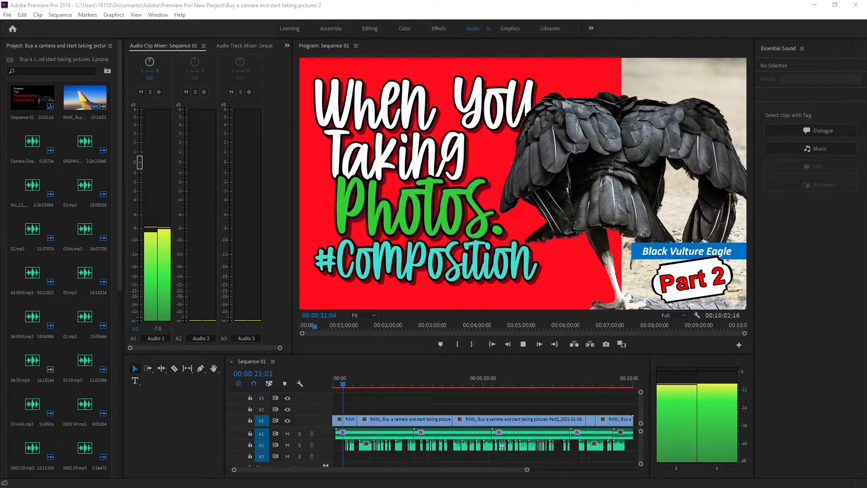
click(538, 344)
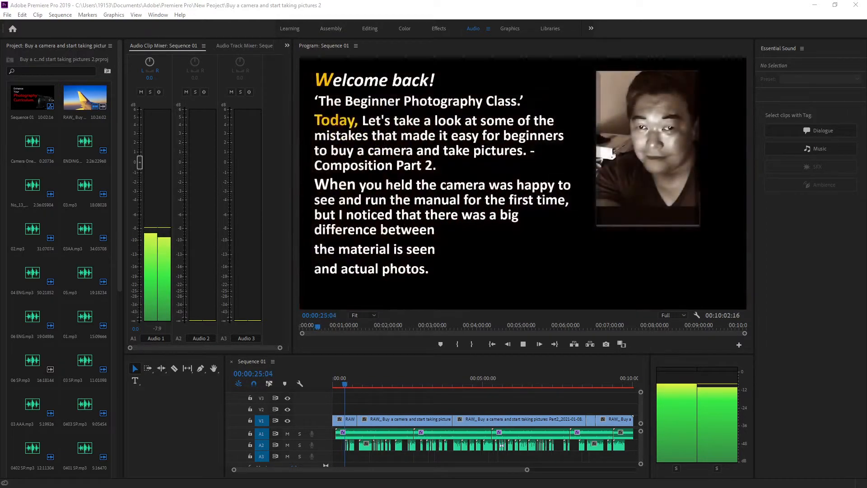
Continue playback past the intro slide and subscribe overlay to the star-patterned candle holder clip
click(538, 344)
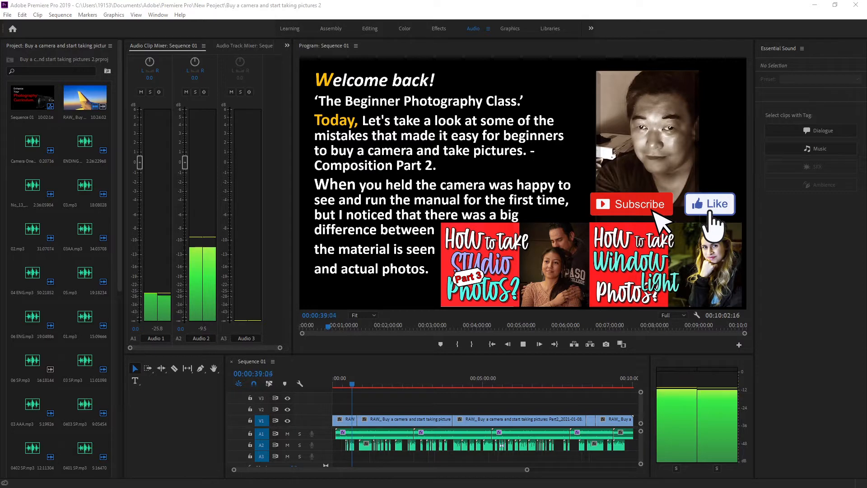
click(538, 344)
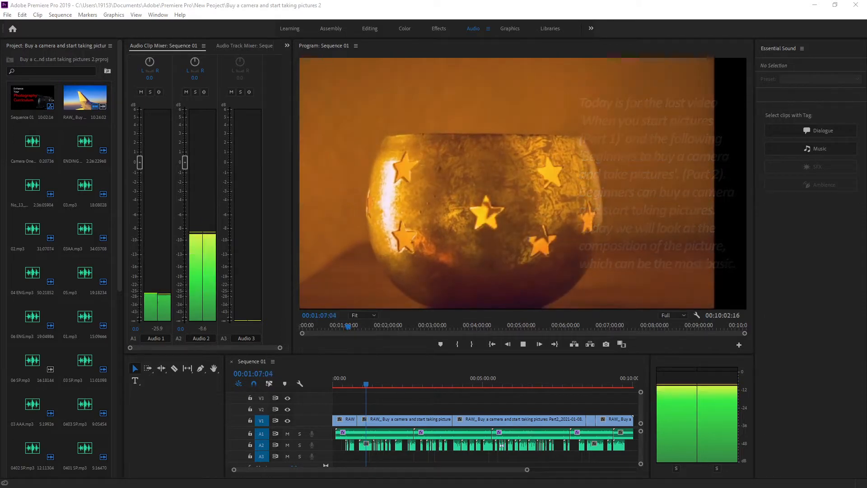
Continue playback past the autofocus grid overlay to the Rule of 3rd slide
click(538, 343)
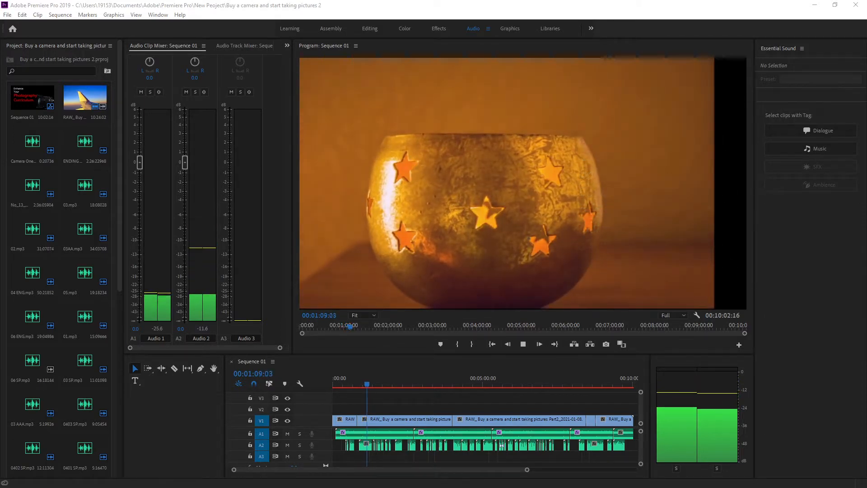
click(538, 343)
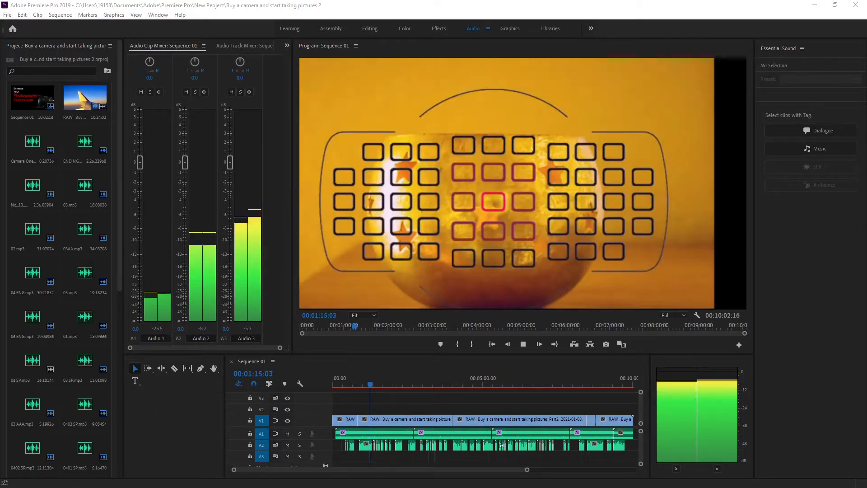
click(538, 343)
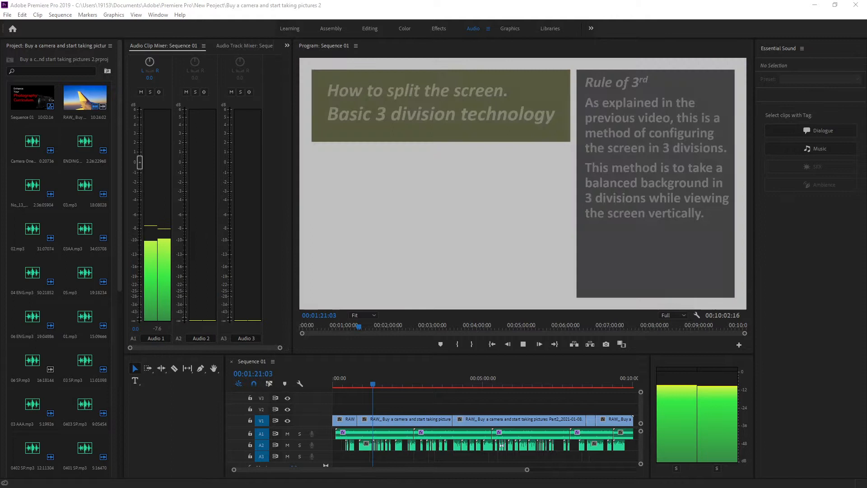
Play through the dog and colonnade Rule of 3rd examples to the phone photo caption
click(538, 343)
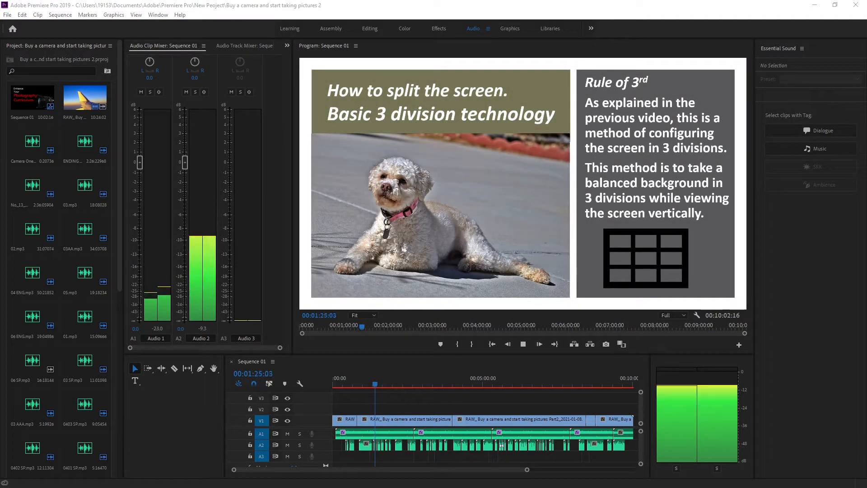
click(538, 344)
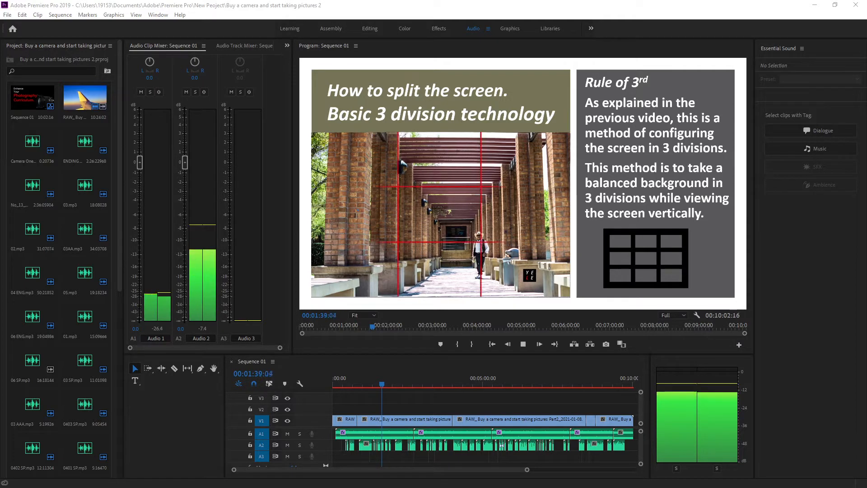
click(538, 343)
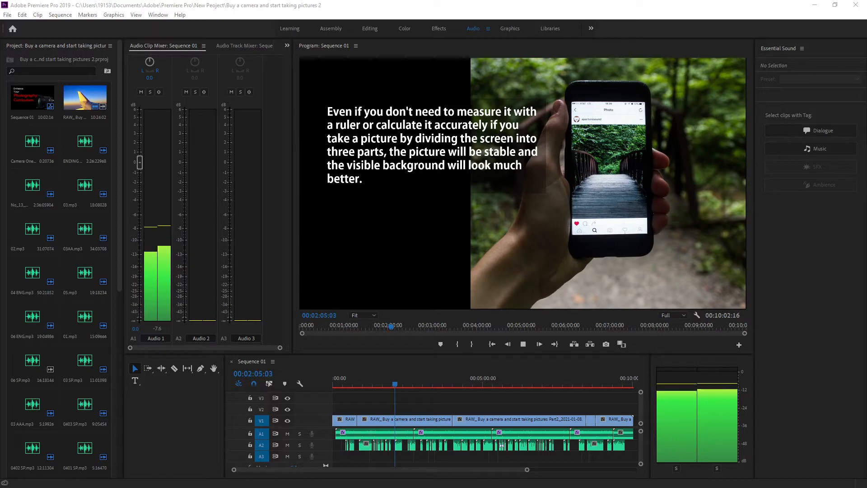
Play past the Park Place photo and phone overlay to the zebra Live View grid caption
click(538, 343)
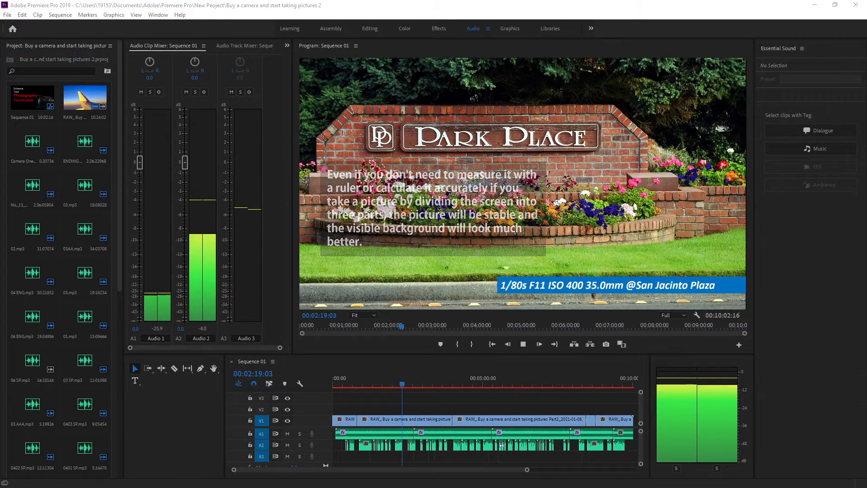
click(538, 343)
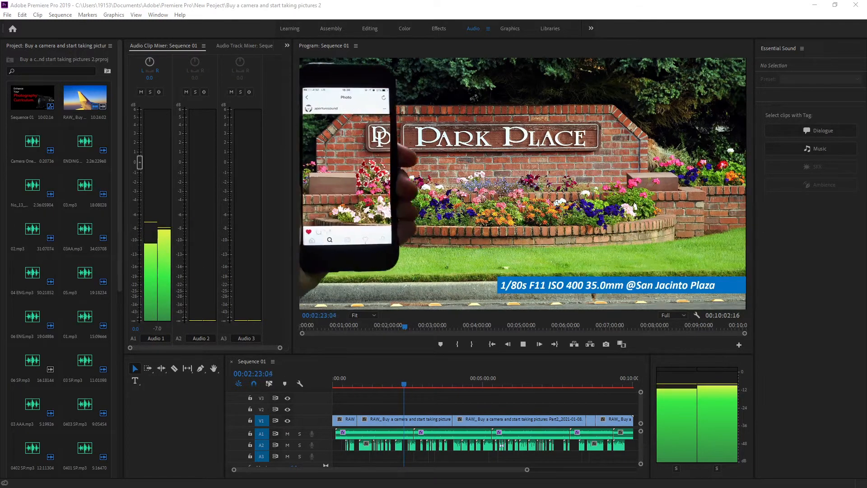
click(522, 343)
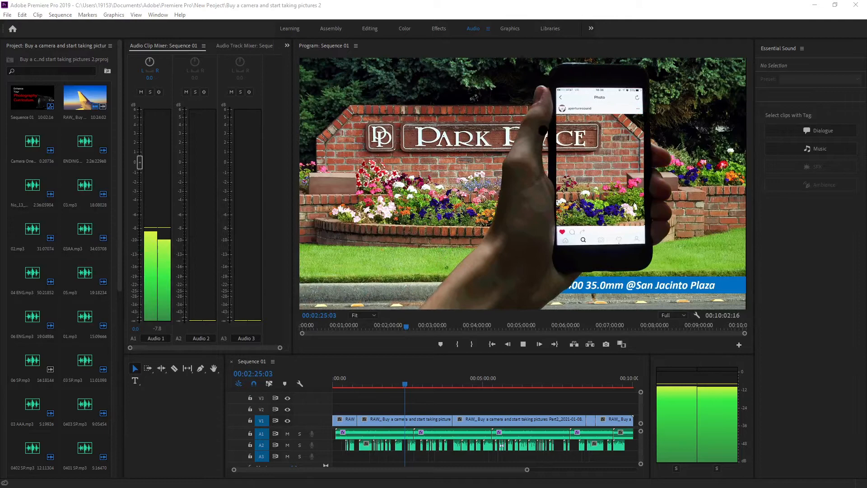
click(539, 343)
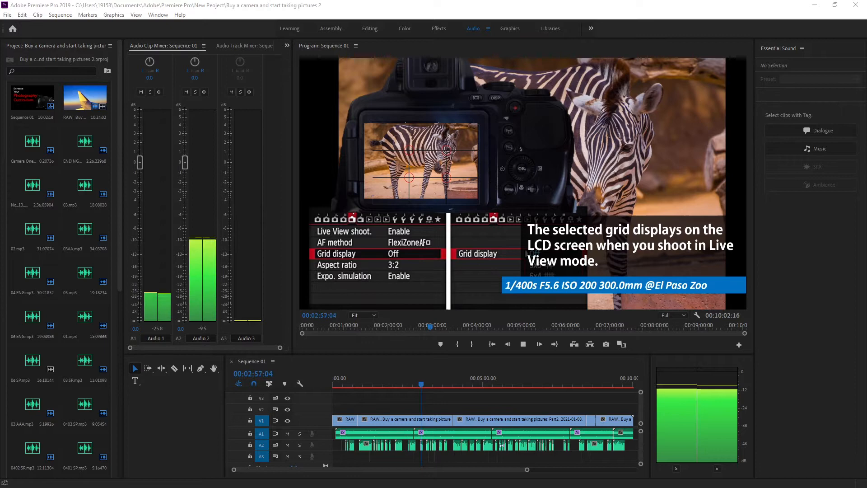
Continue playback through the pigeon and tiger shots to the Photo composition principle slide
click(538, 344)
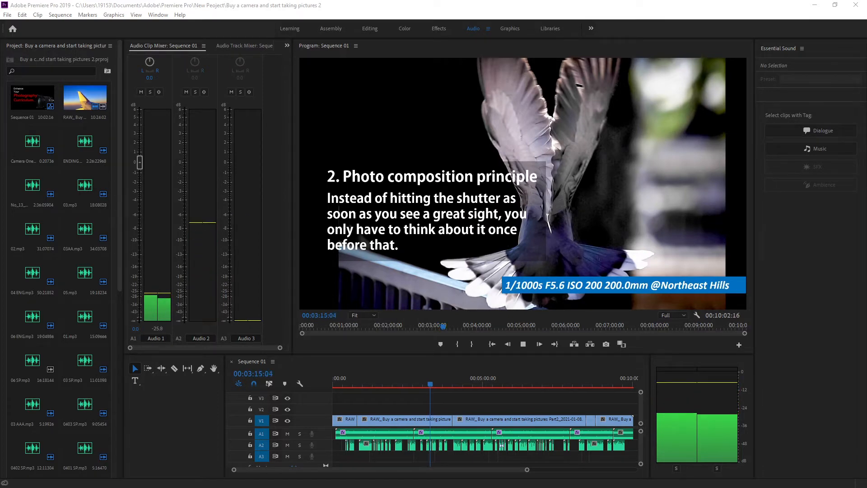
click(539, 343)
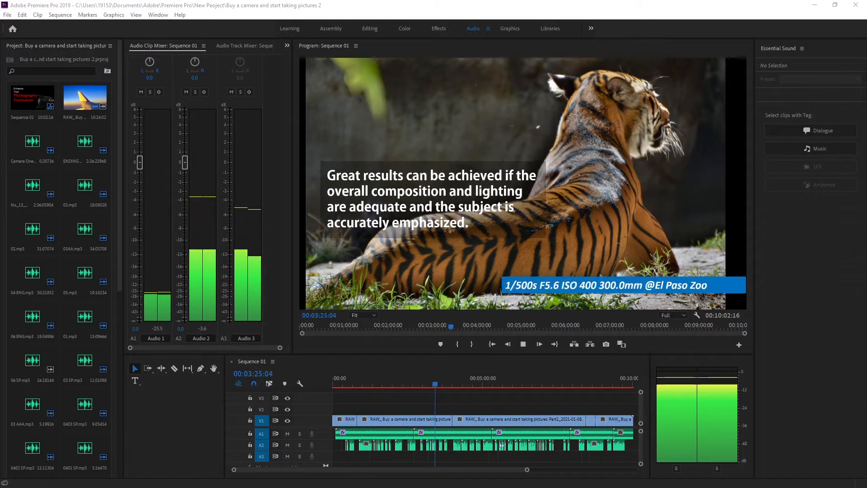
click(538, 343)
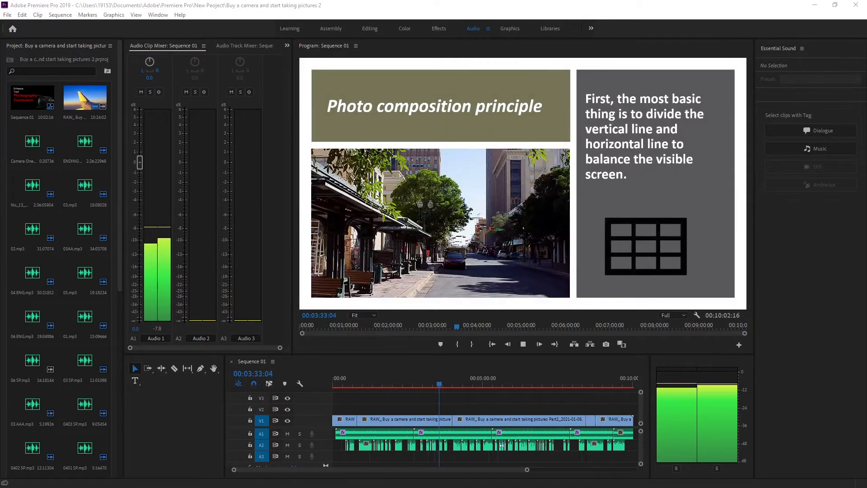
Play past the lake photo to the second principle slide on light direction with the stacked stones photo
click(538, 344)
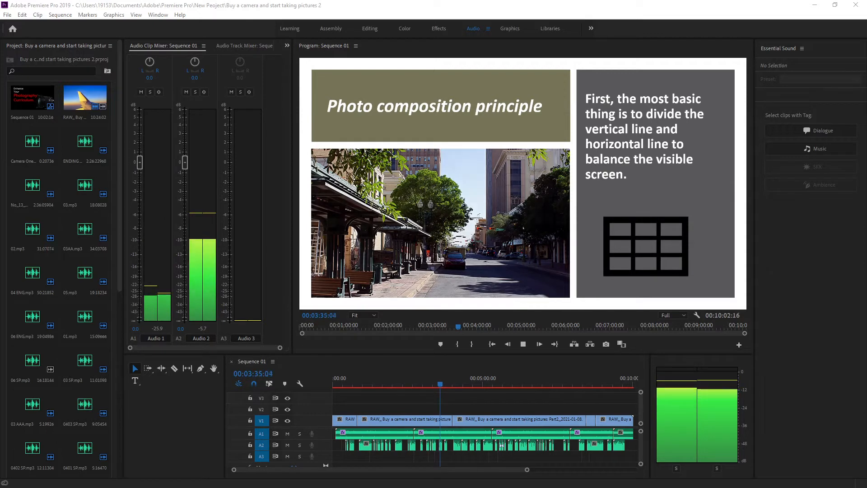
click(522, 343)
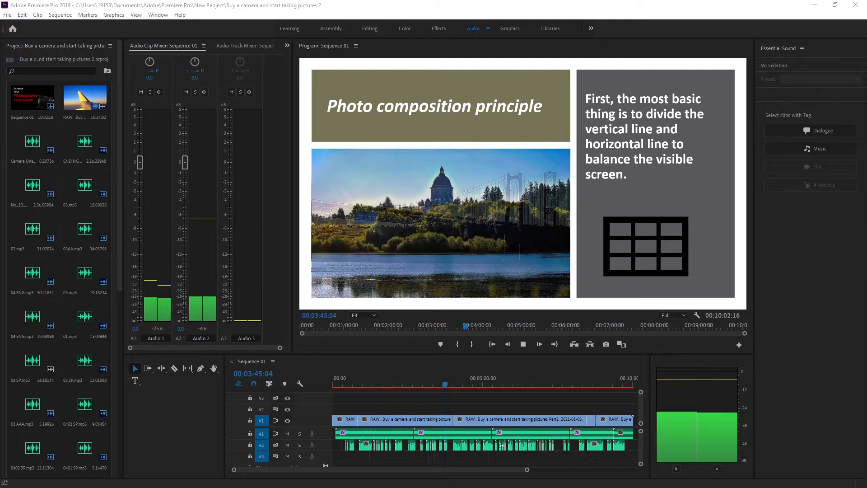
click(538, 343)
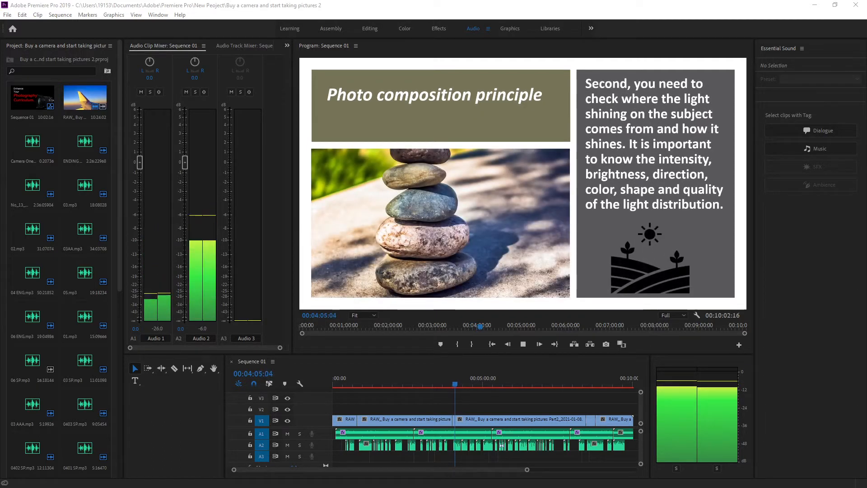
click(538, 343)
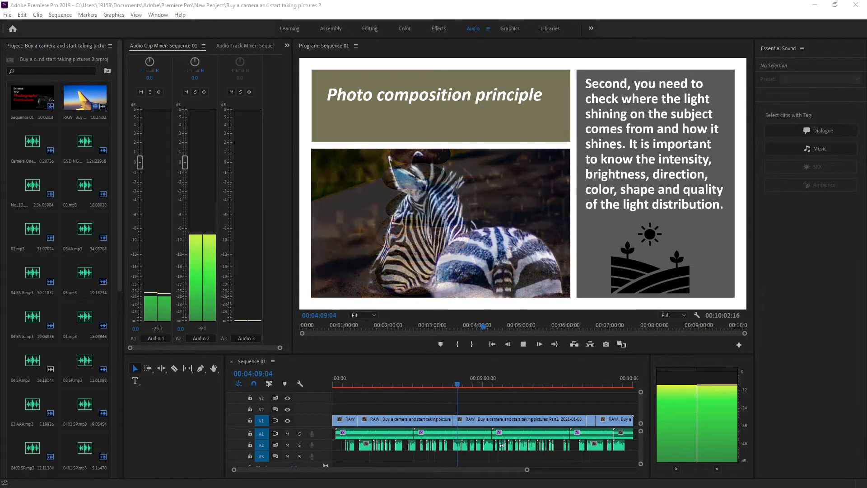
Continue playback past the cyclist and flag examples to the 'Third, find the subject' slide
click(522, 343)
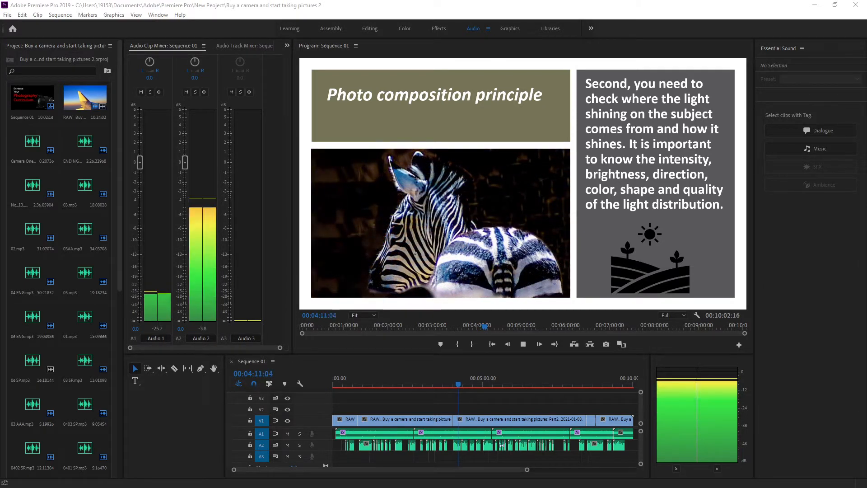
click(538, 343)
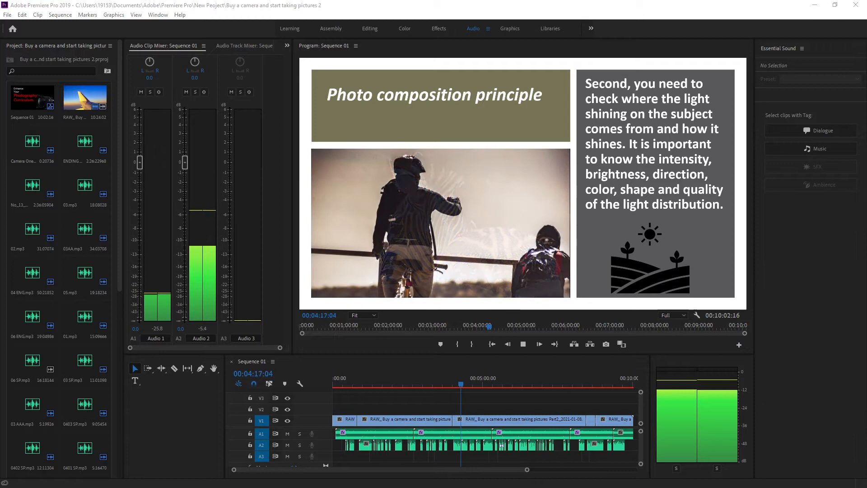
click(538, 343)
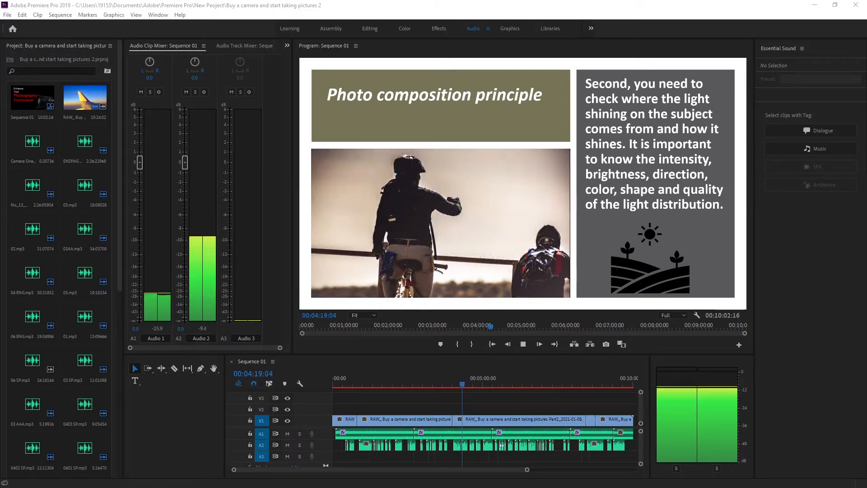
click(538, 343)
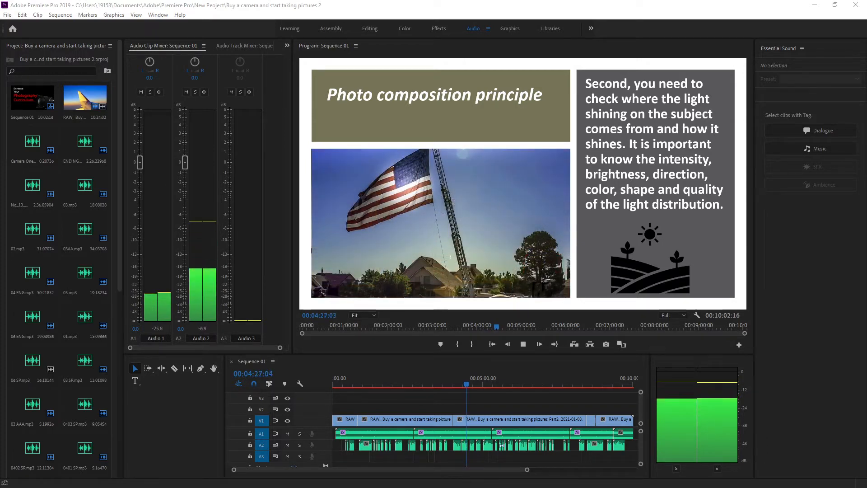
click(538, 343)
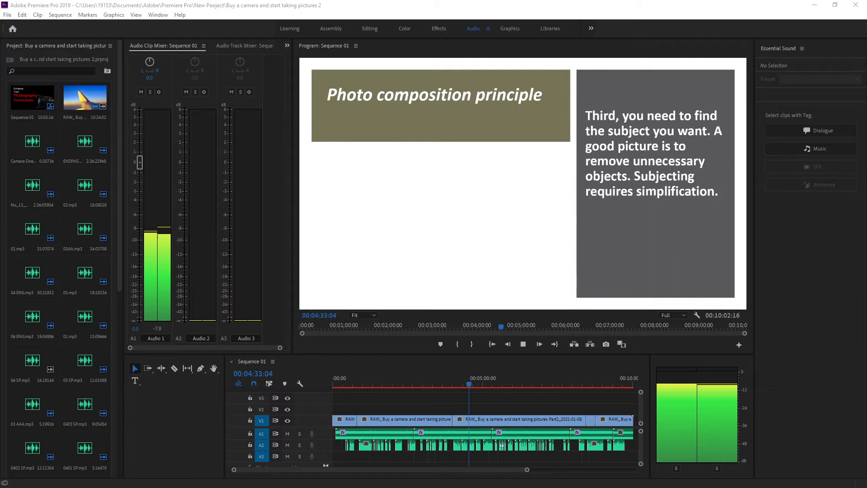
Play through the cyclist photos and bicycle icon on the 'Third' slide to the burning candle photo
click(538, 343)
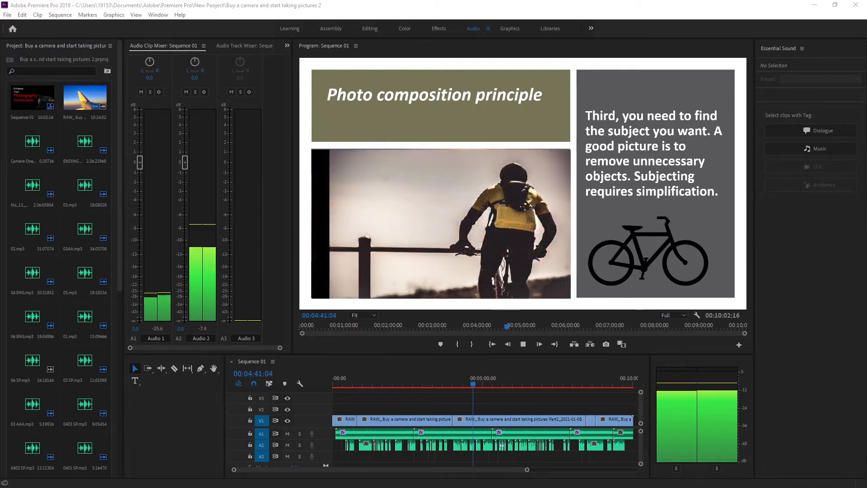
click(538, 344)
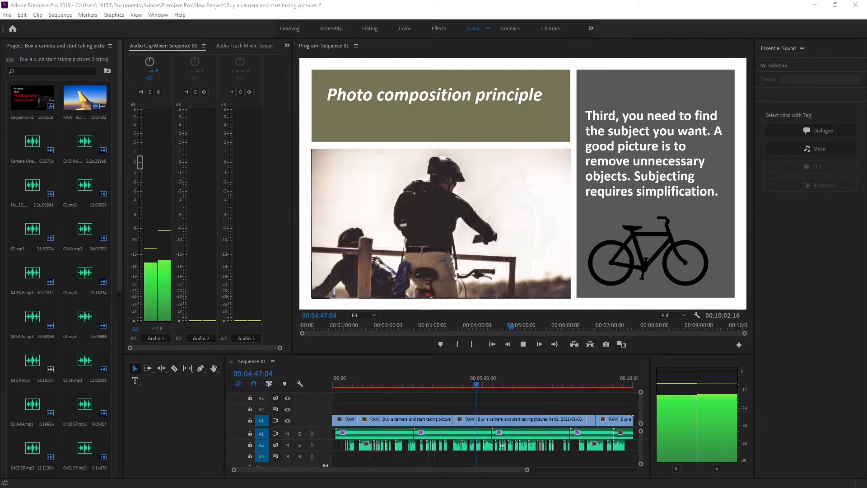
click(538, 343)
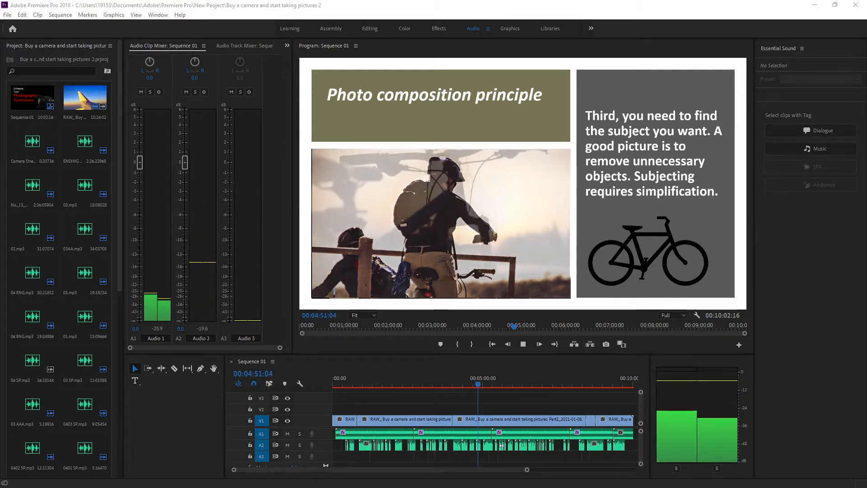
click(538, 343)
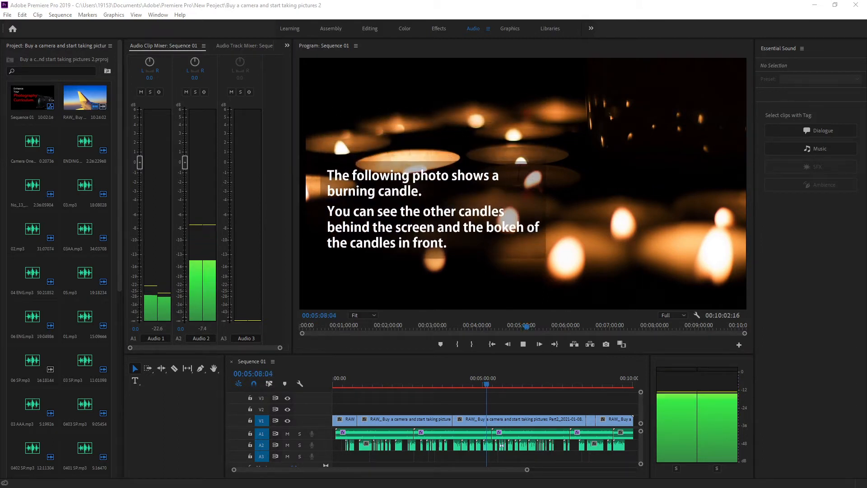
Continue playback past the candle photo to the sky, sea and beach caption
click(539, 343)
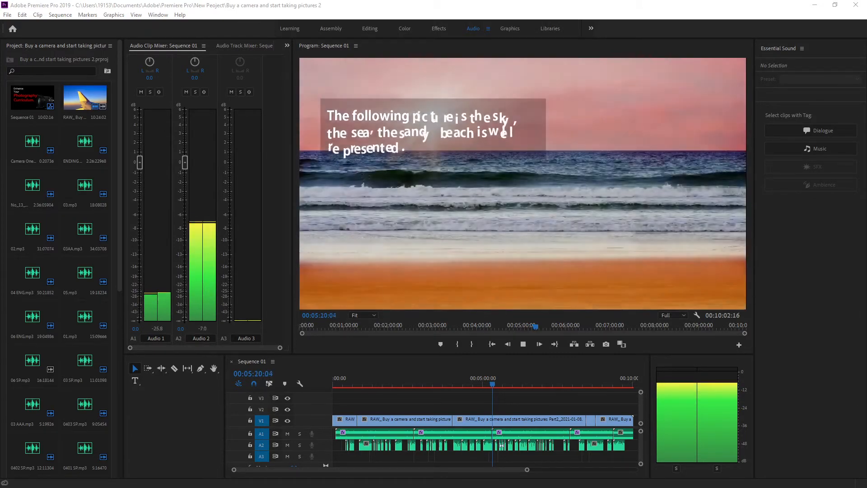
Resume playback from the beach photo to the star-patterned candle holder shot with its lens-settings caption
click(538, 343)
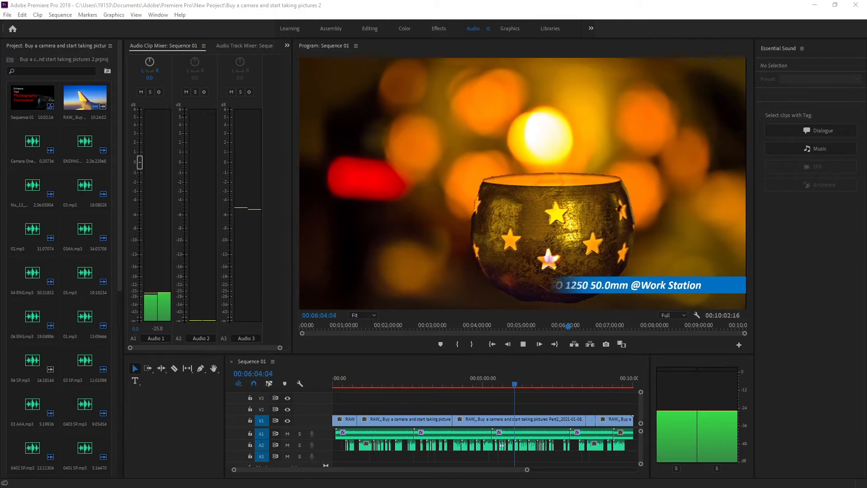
Continue playback past the candle holder exposure caption to the 'Golden Ratio (Golden Spiral)' slide
click(538, 343)
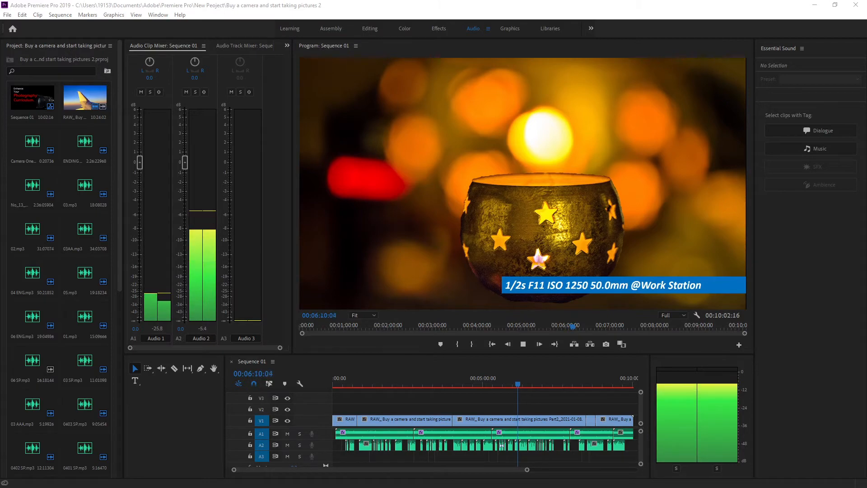
click(539, 343)
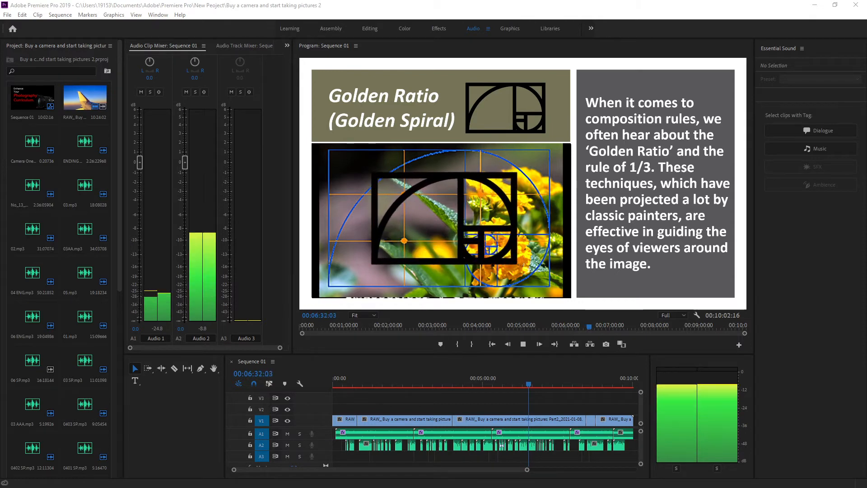
Play on to the 'What is the Golden Ratio?' slide describing the 1:1.618 Fibonacci spiral
click(538, 343)
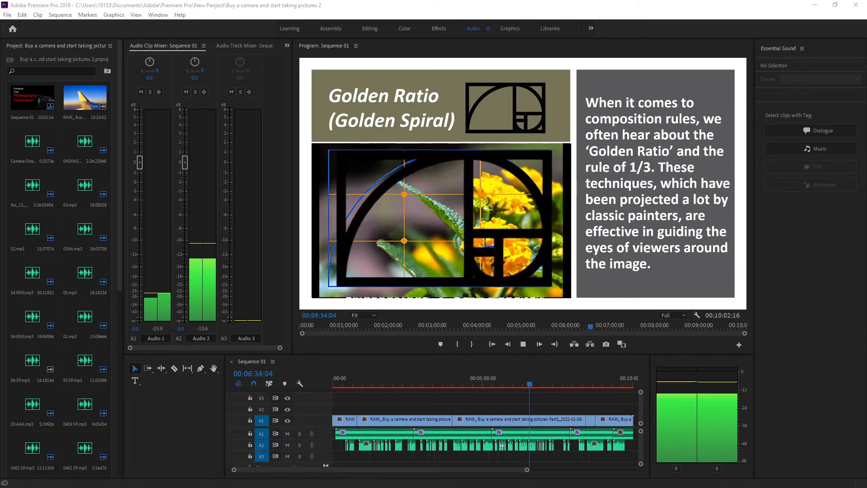
click(538, 343)
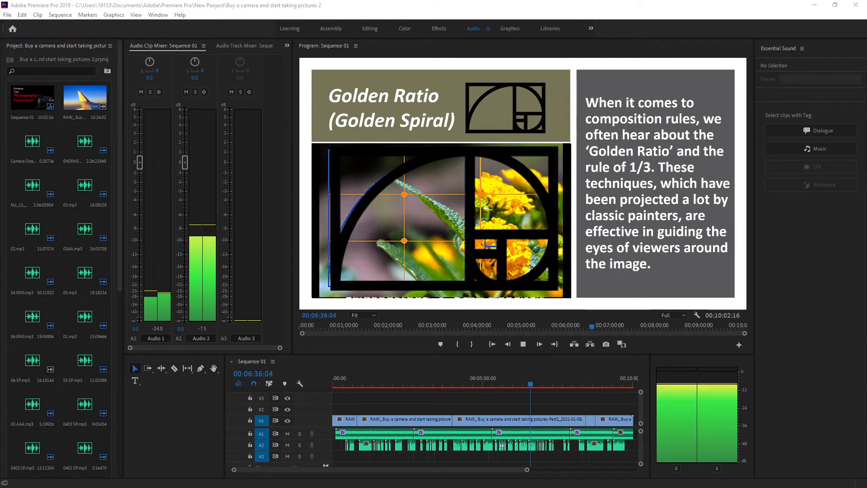
click(539, 344)
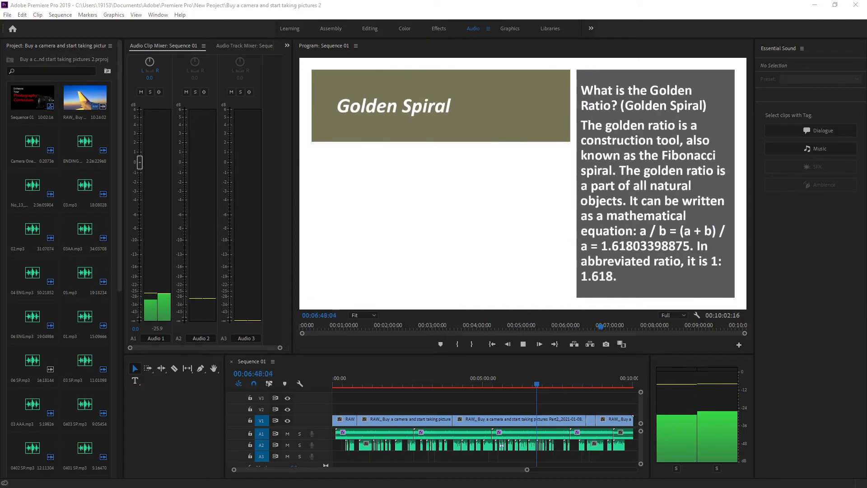
Play through the Fibonacci square diagram and seashell spiral to the bird photo about balanced images
click(538, 343)
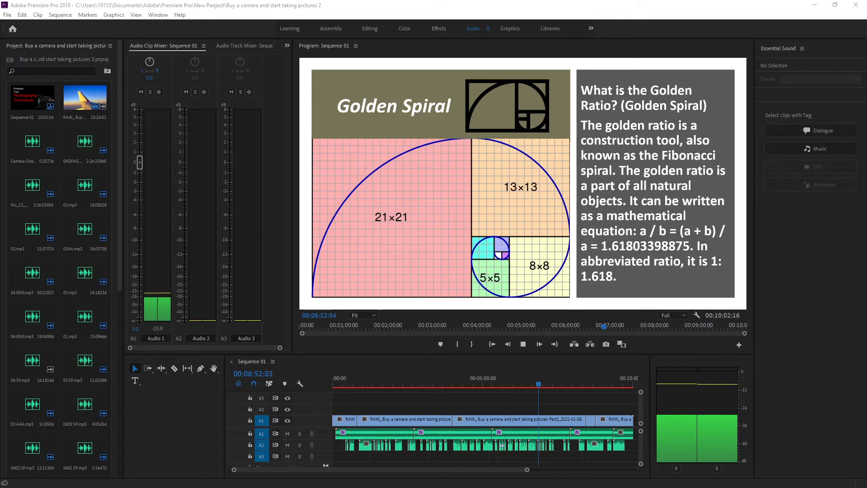
click(538, 343)
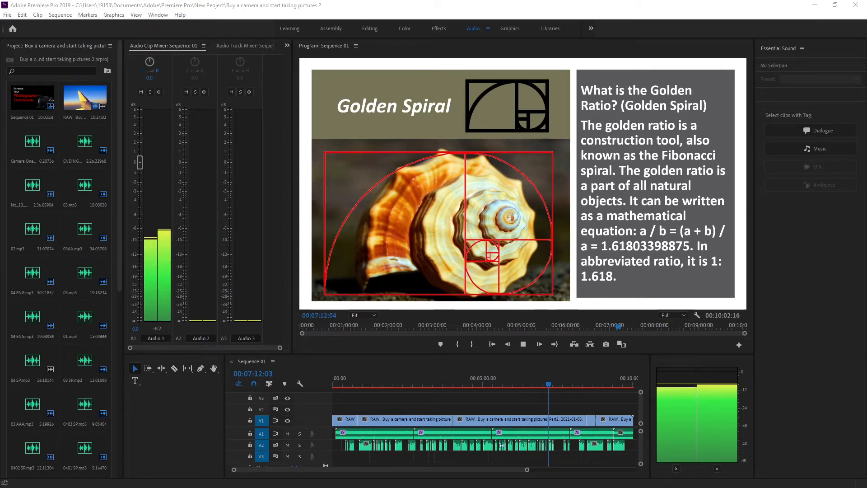
click(538, 344)
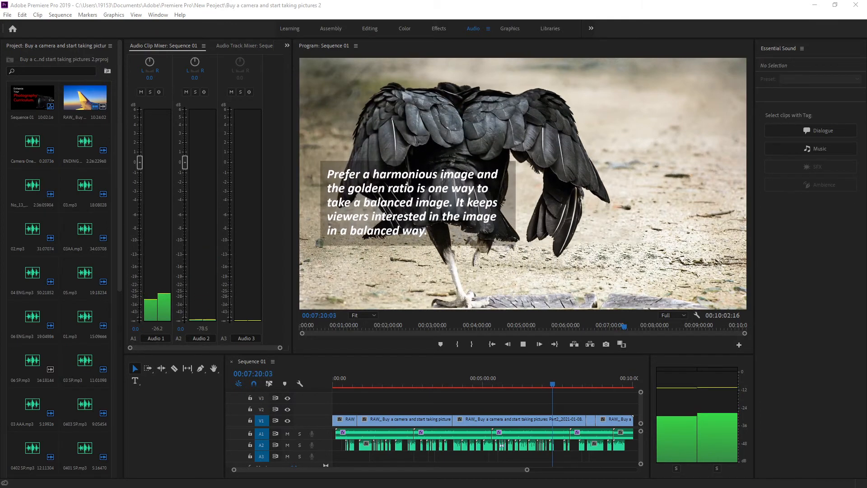
Play past the Black Vulture Eagle photo with spiral overlay to the Spanish-captioned dog photo
click(538, 344)
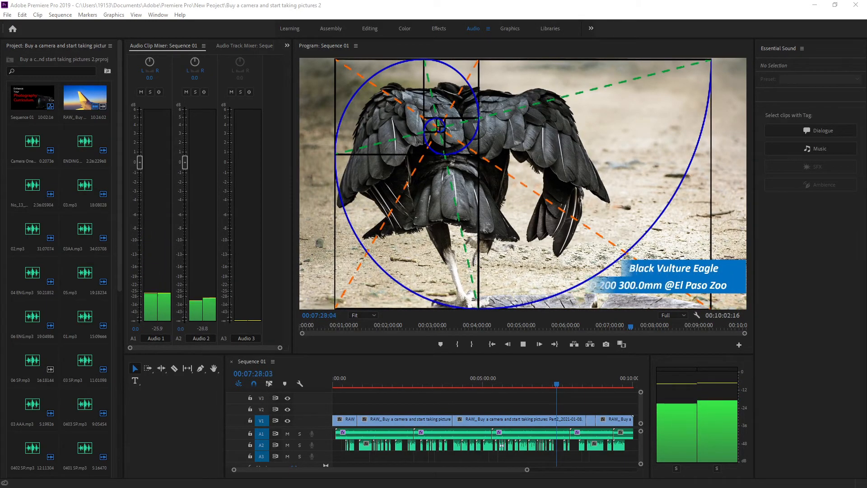
click(538, 343)
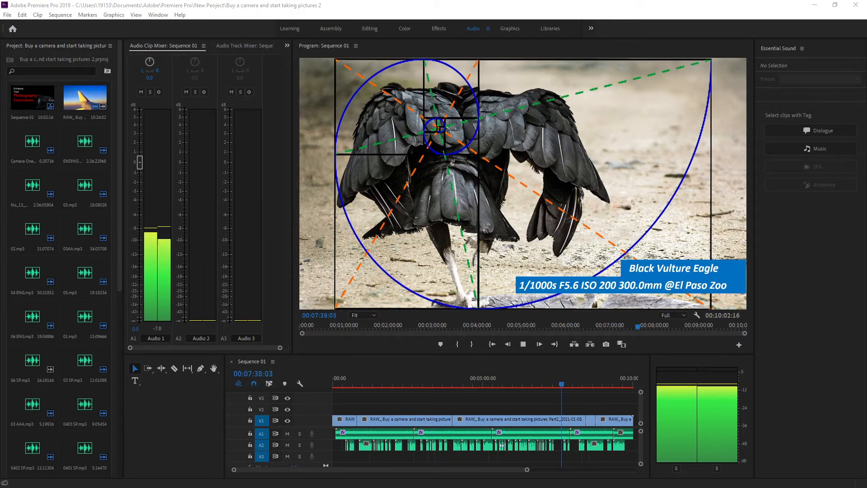
click(523, 343)
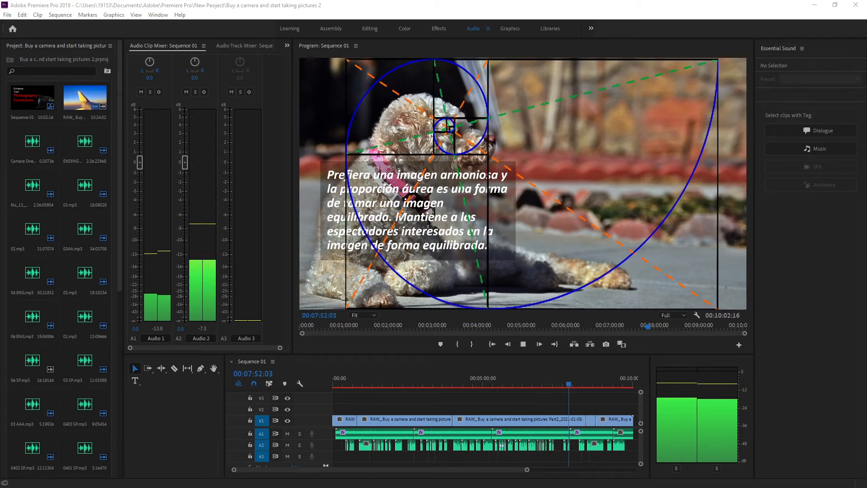
Continue playback from the dog photo to the city street shot of tall buildings
click(538, 343)
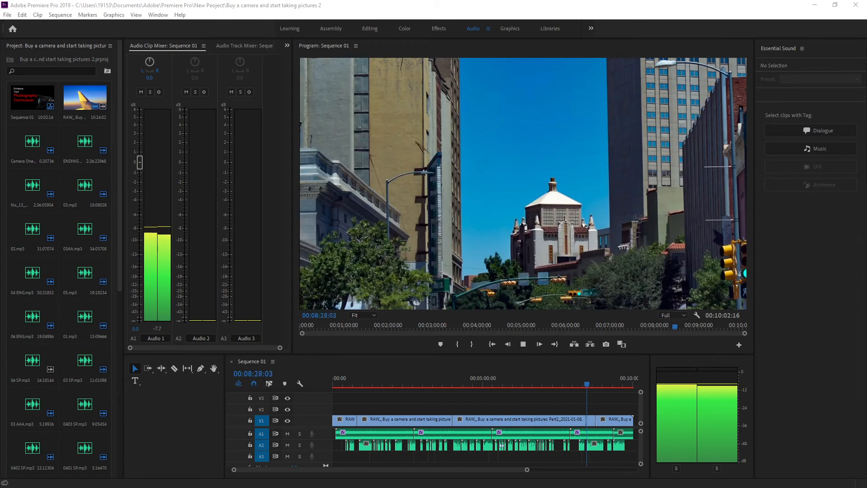
Play on past the city street shot to the text slide recommending community college photography classes
click(538, 343)
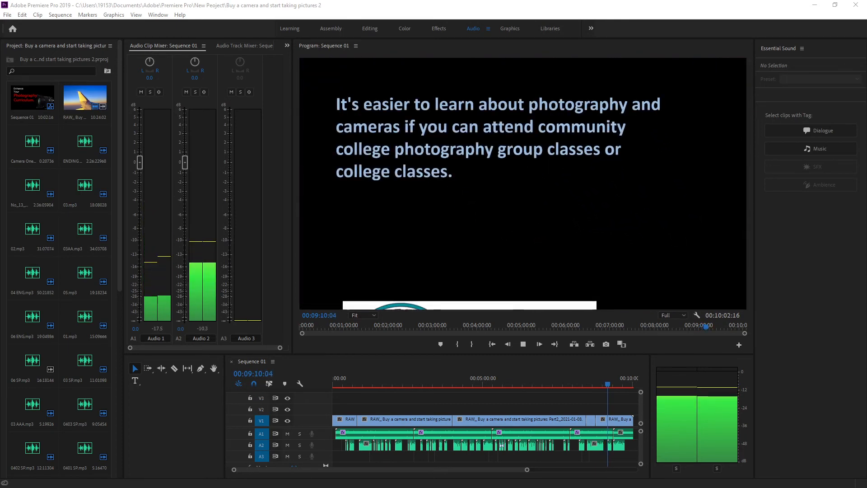
Play to the closing 'Today… Thank you. Subscribe' slide near the end of Sequence 01
click(538, 343)
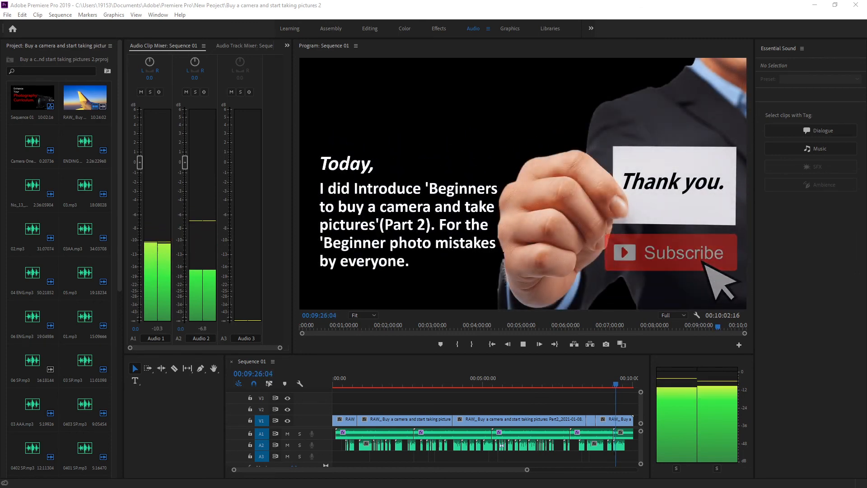
click(538, 343)
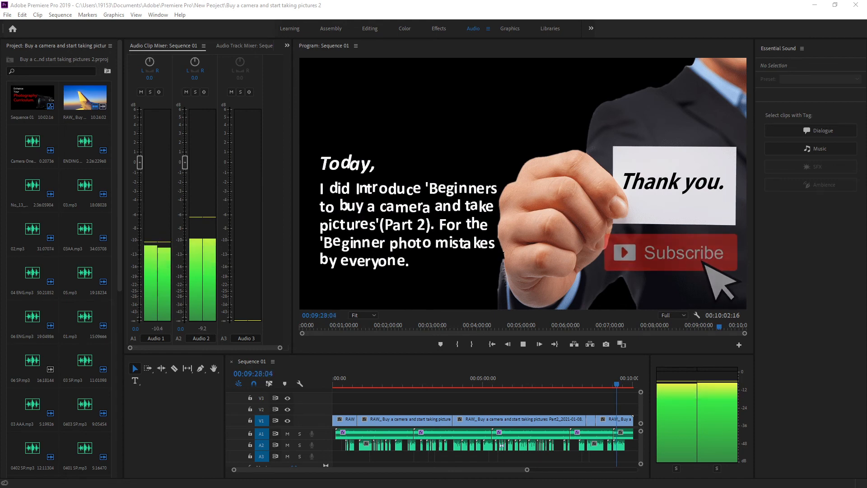